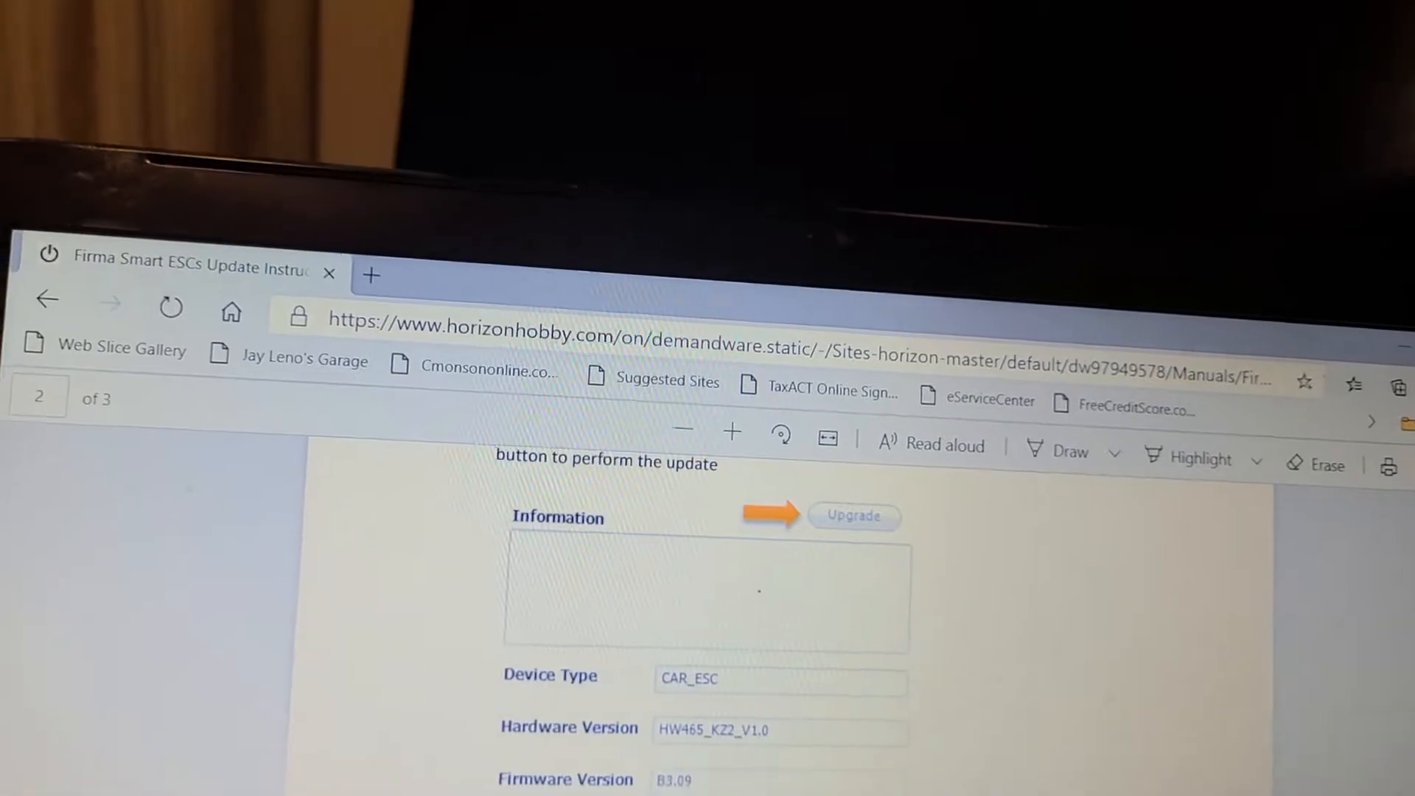
# - Acknowledge the B2.12 firmware upgrade success and bring up the ESC's Basic settings
pyautogui.scroll(-3)
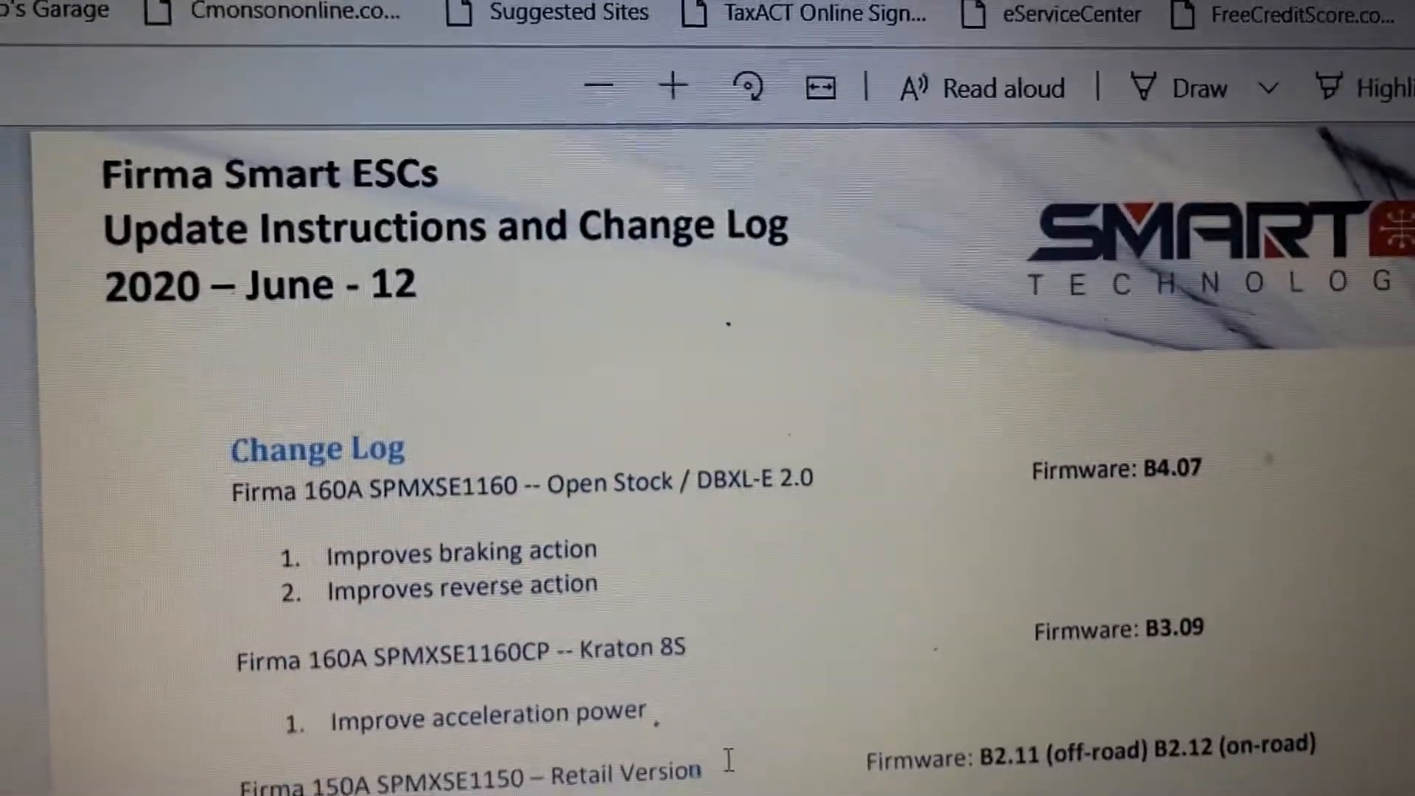
pyautogui.scroll(-3)
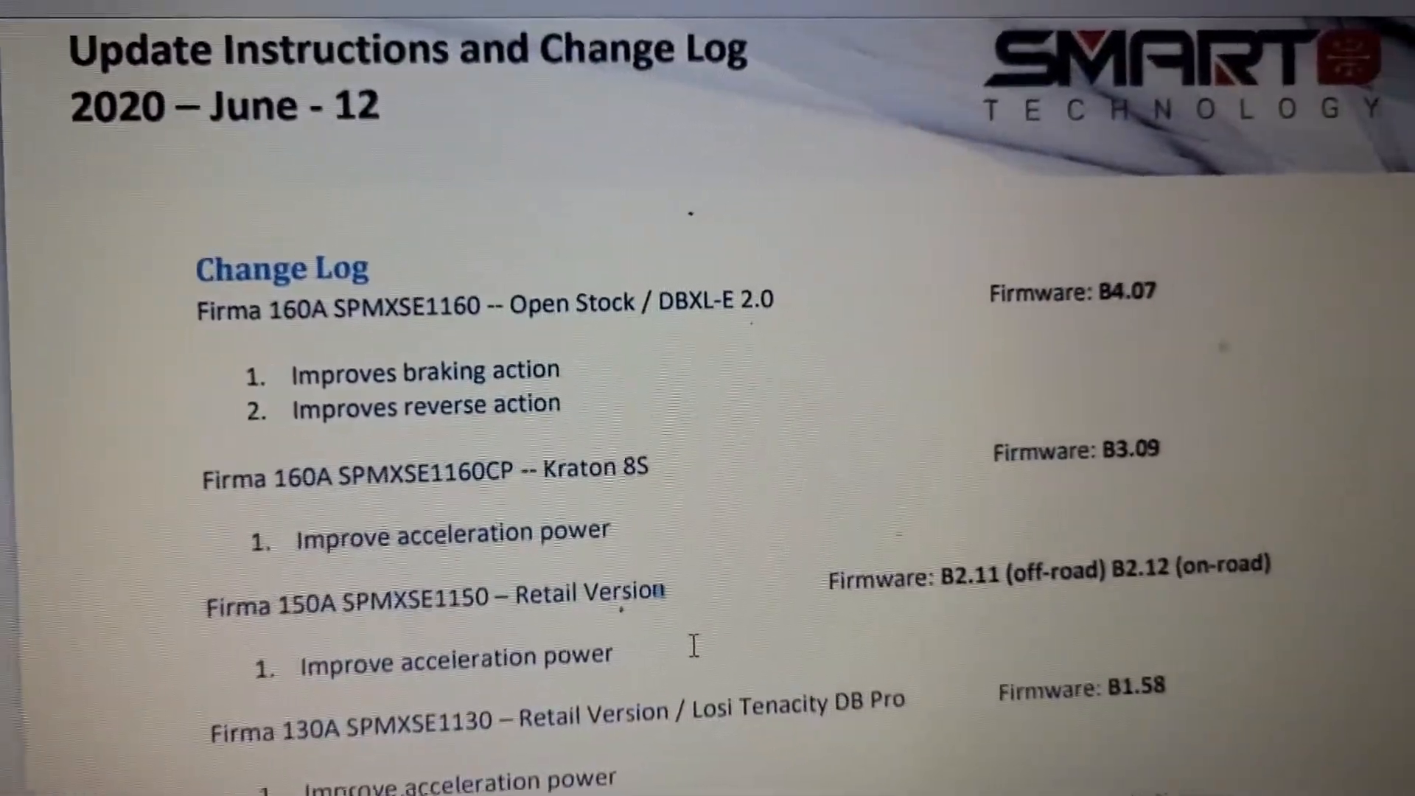
pyautogui.scroll(-3)
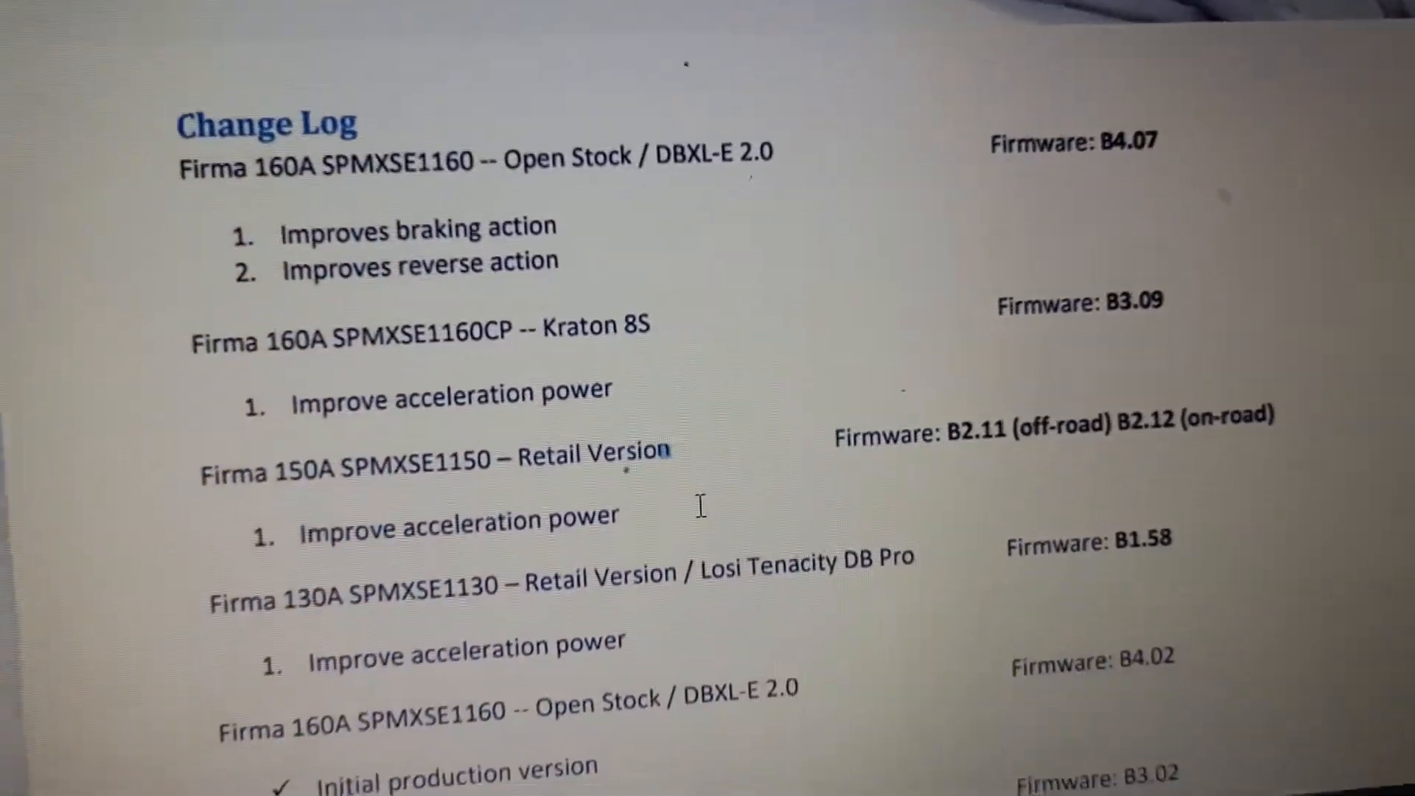
pyautogui.scroll(-3)
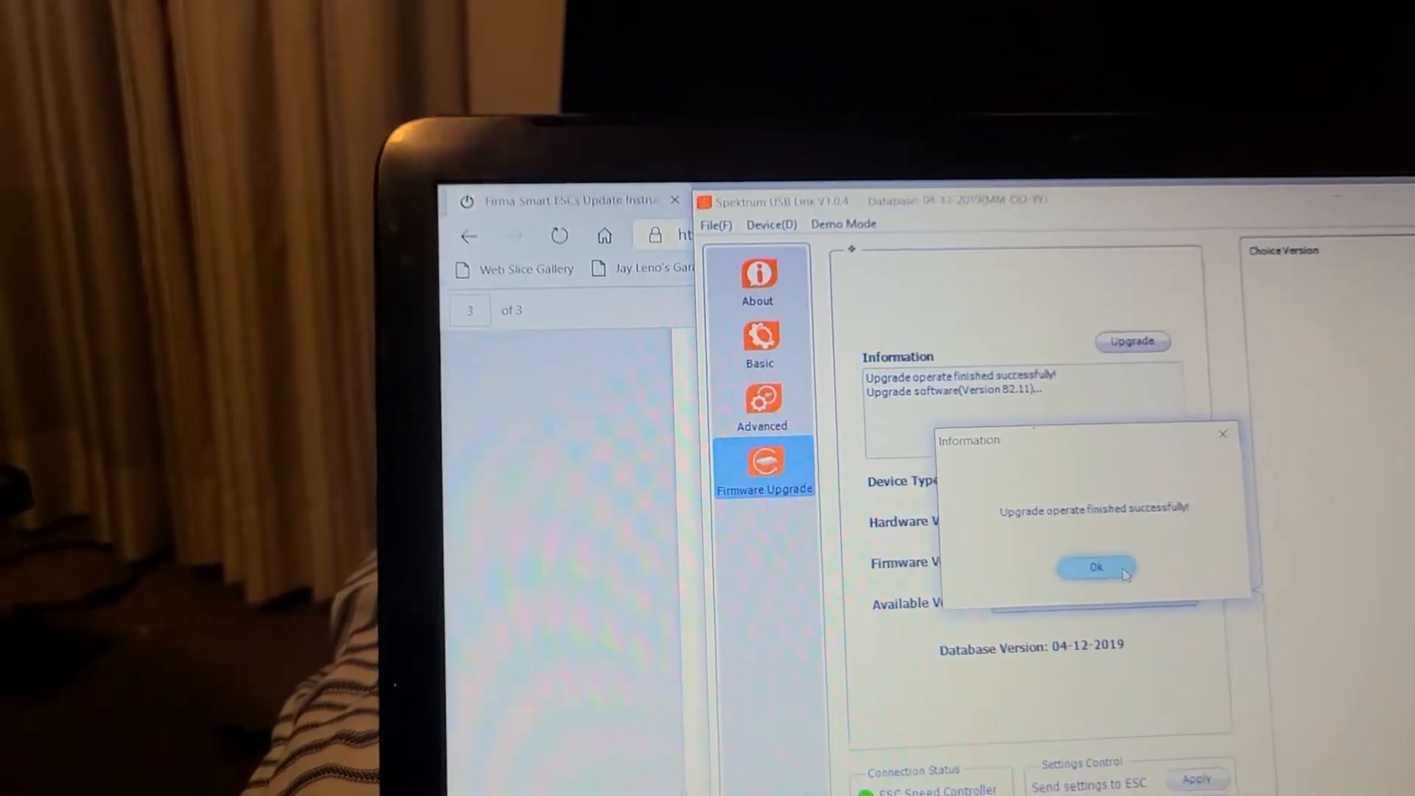
pyautogui.click(1097, 565)
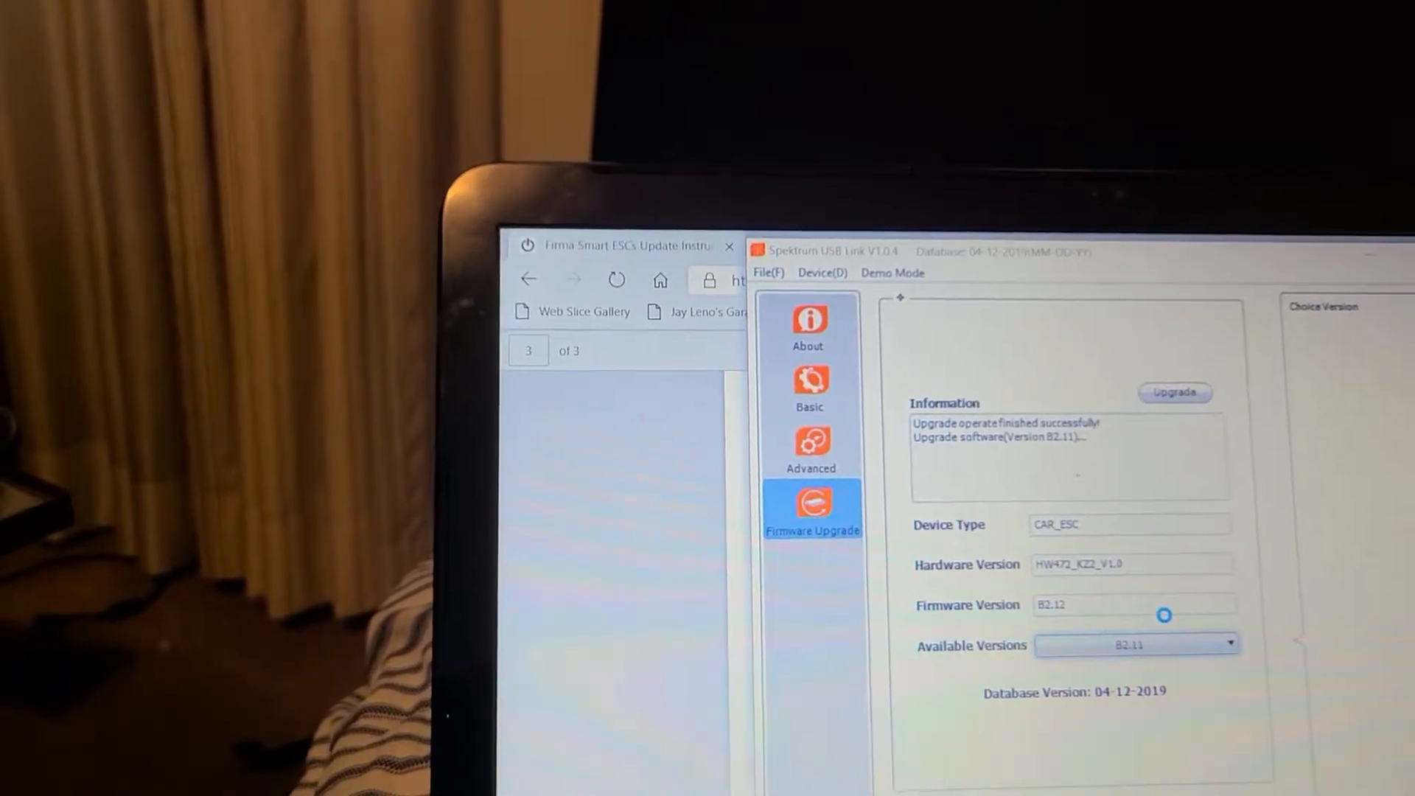
pyautogui.click(1174, 392)
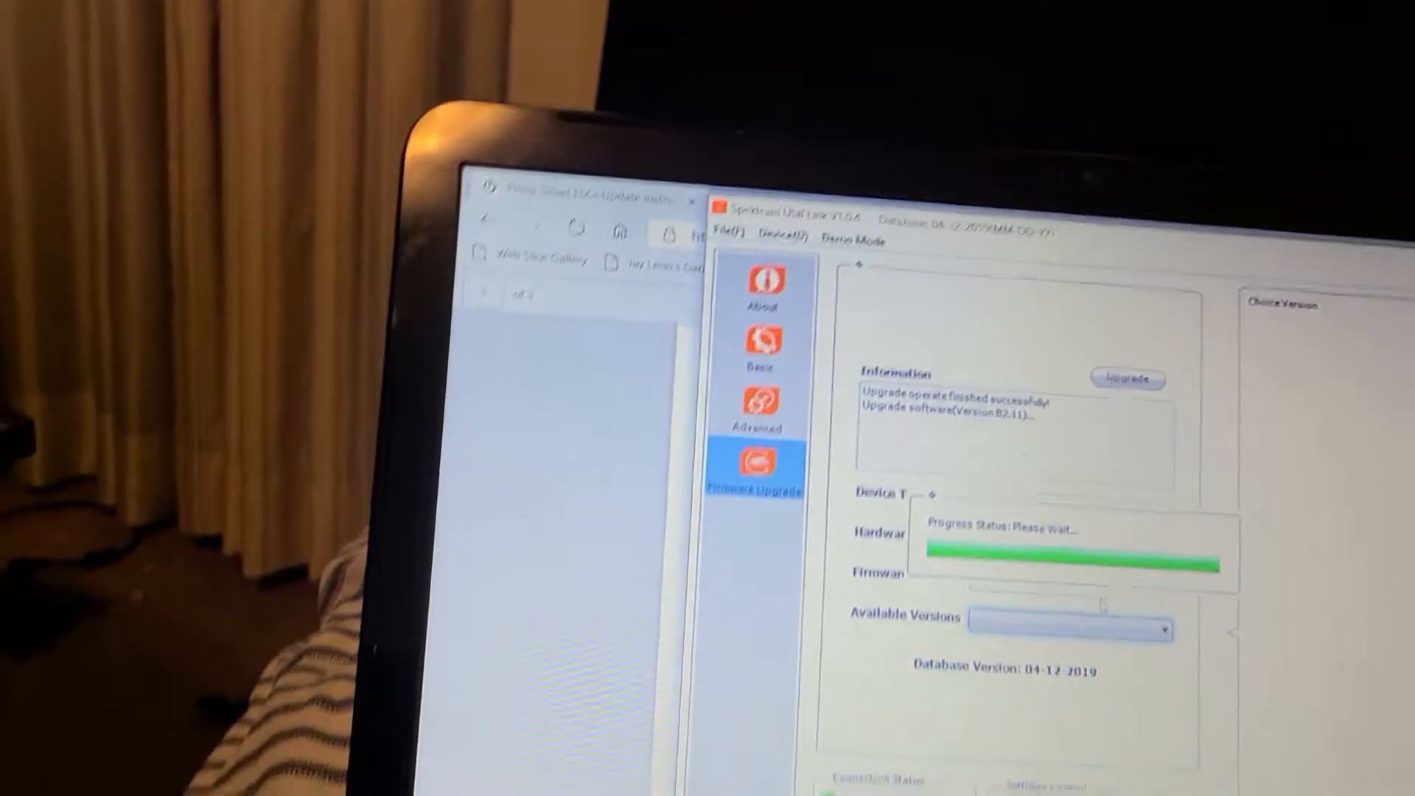
pyautogui.click(761, 347)
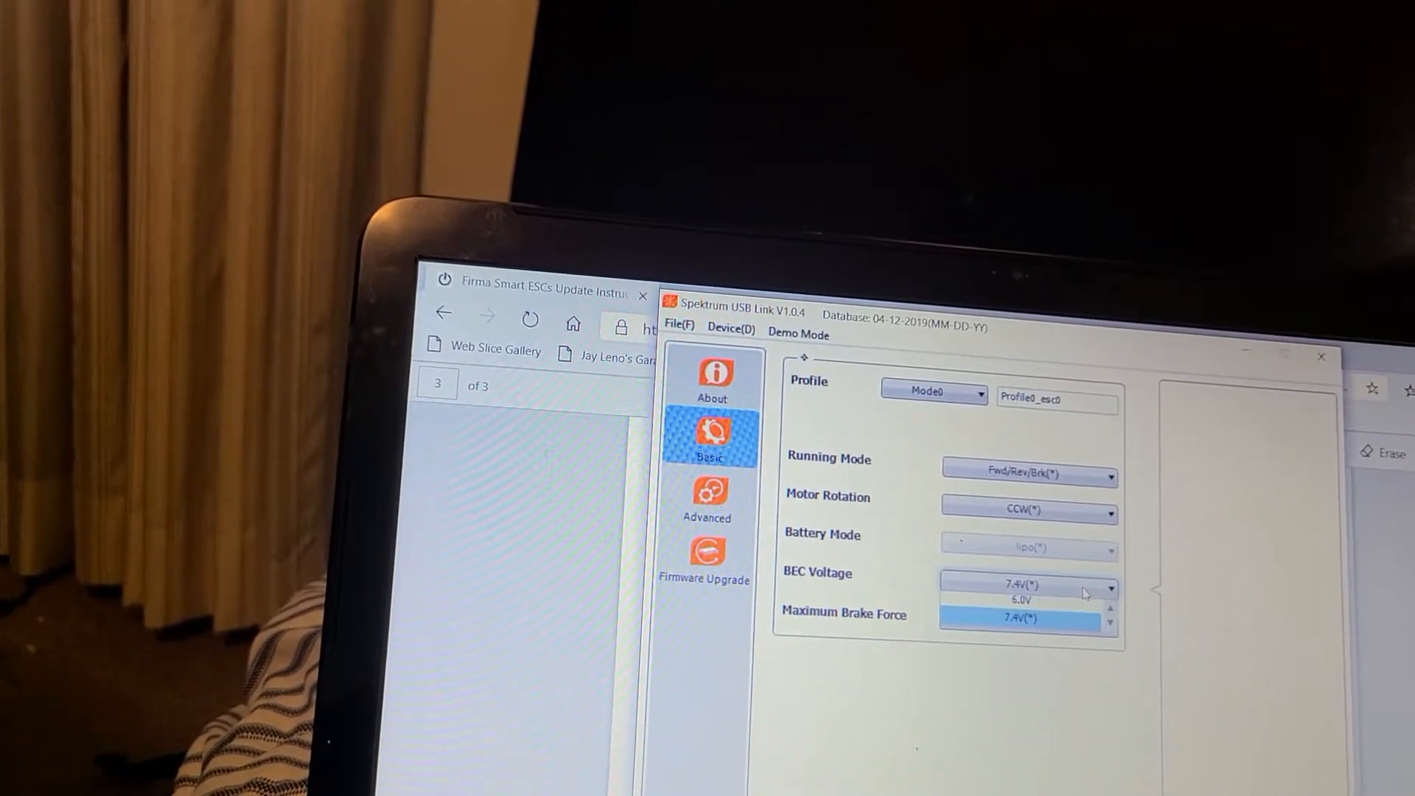
# - Set BEC voltage 6.0V and maximum brake force 50%, apply them to the ESC and confirm
pyautogui.click(1020, 600)
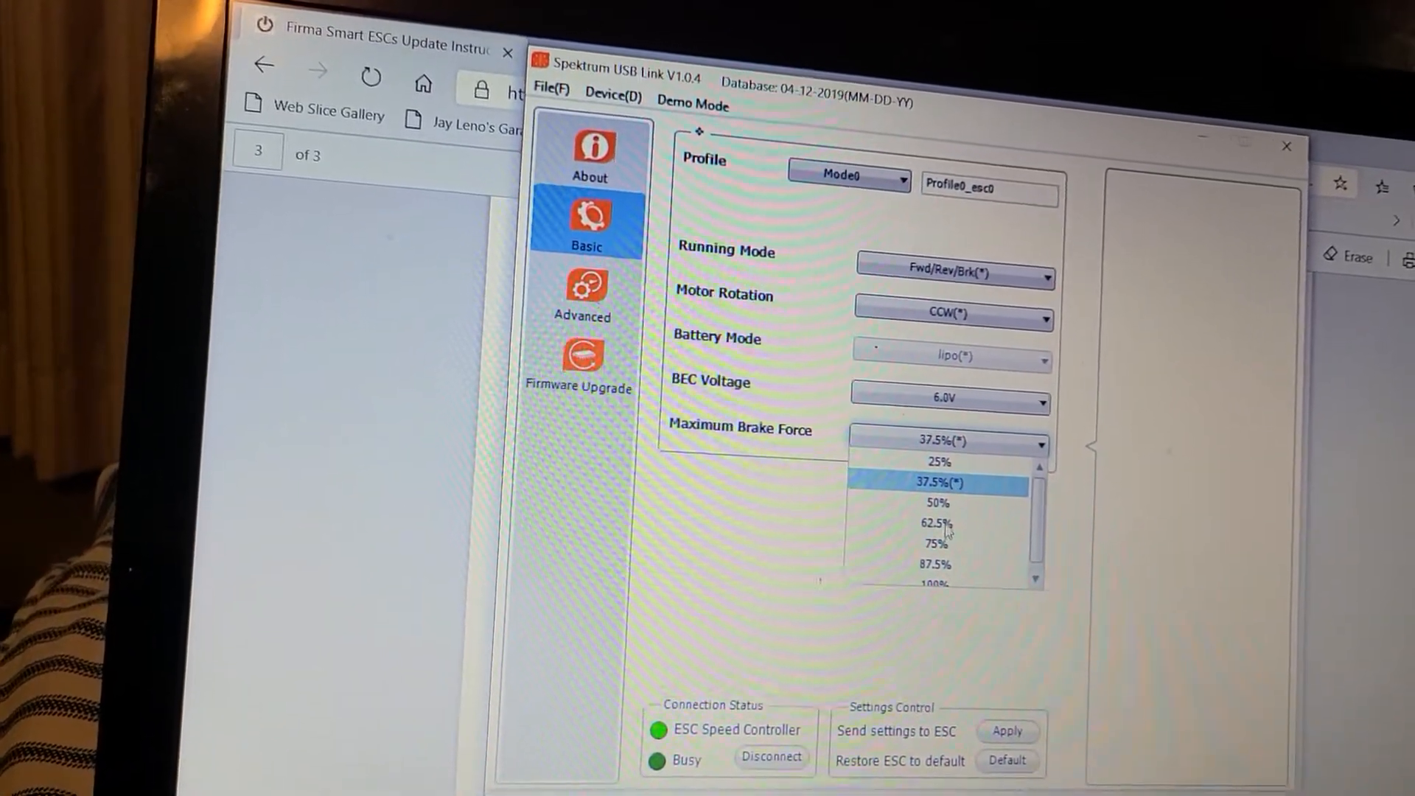
pyautogui.click(940, 503)
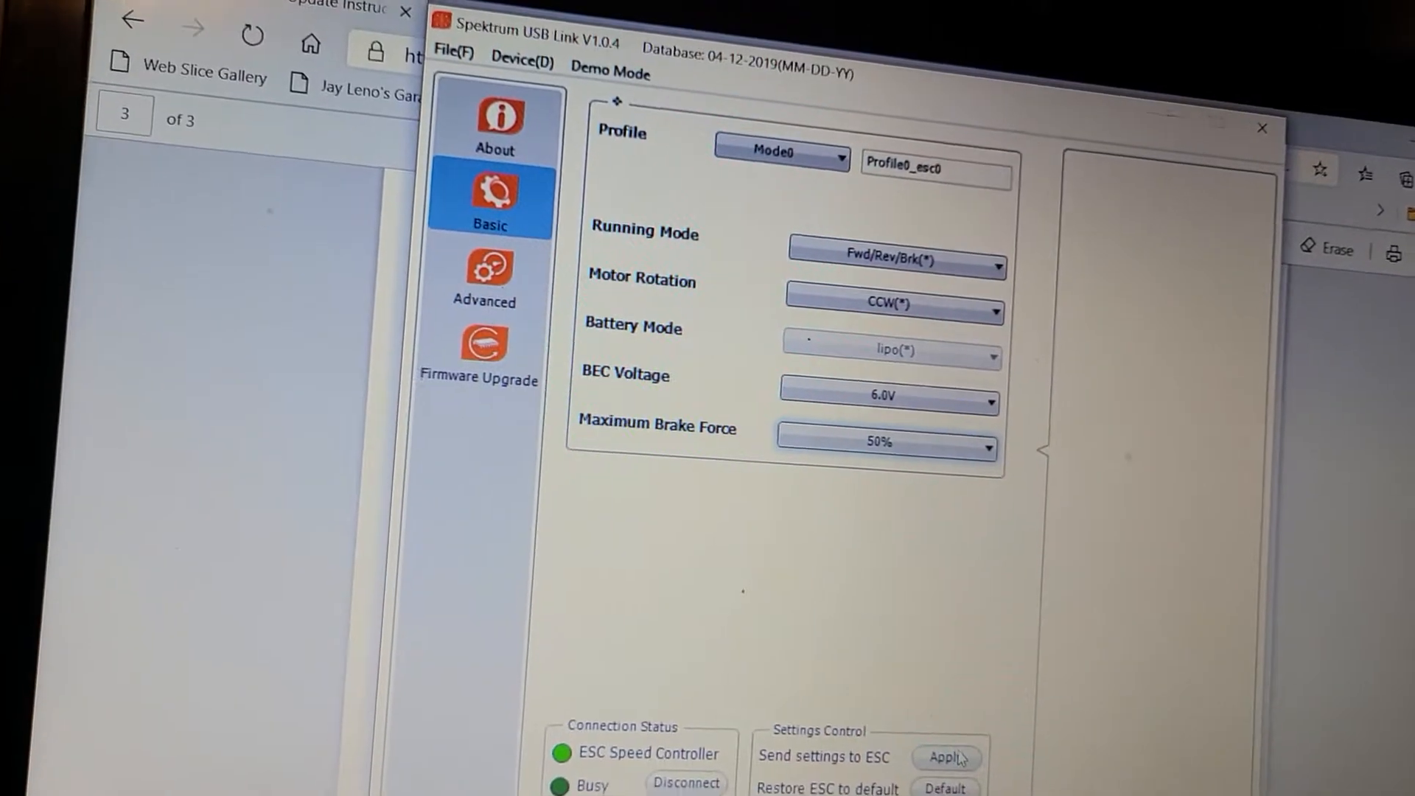
pyautogui.click(946, 755)
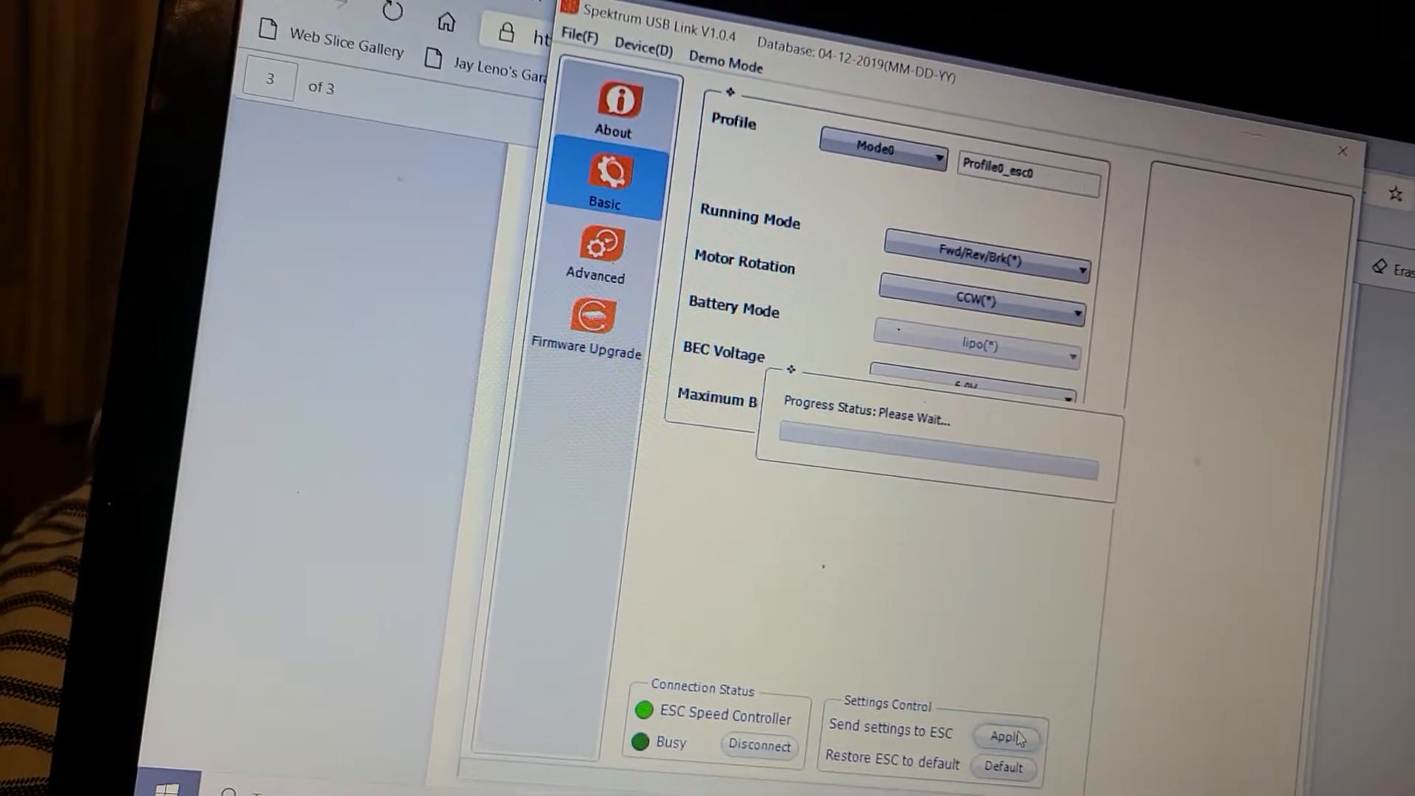
pyautogui.click(1006, 734)
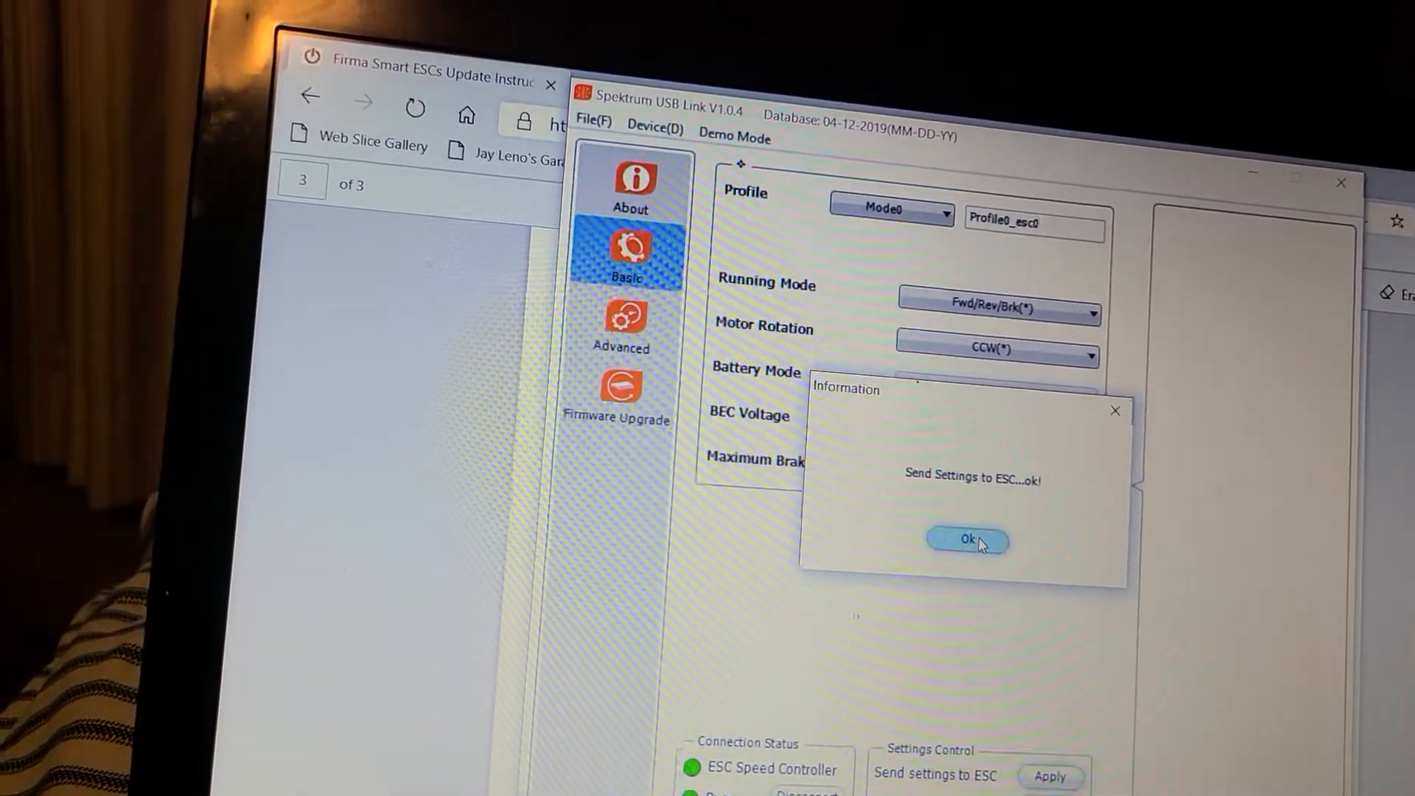
pyautogui.click(965, 540)
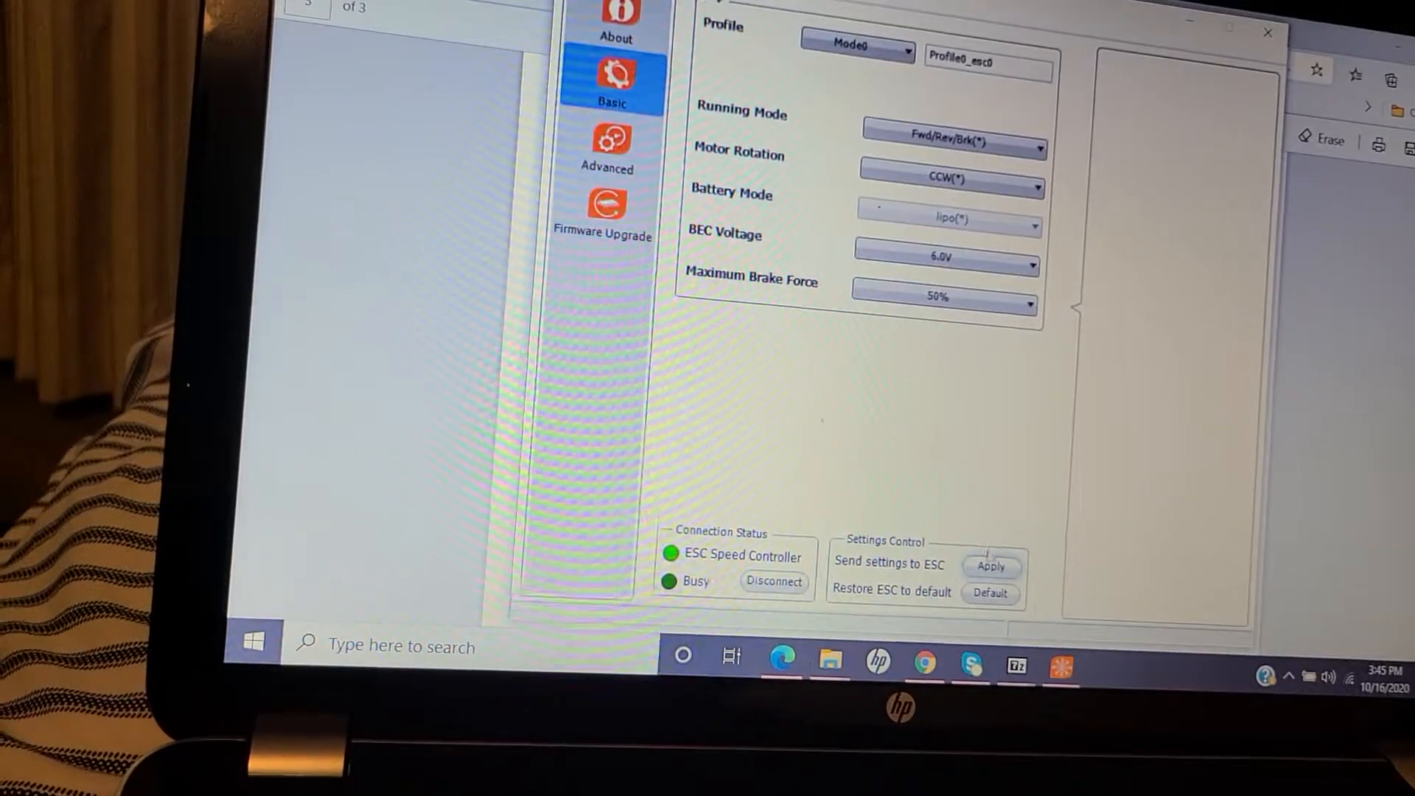
# - Send the basic settings to the ESC a second time and acknowledge the confirmation
pyautogui.click(990, 566)
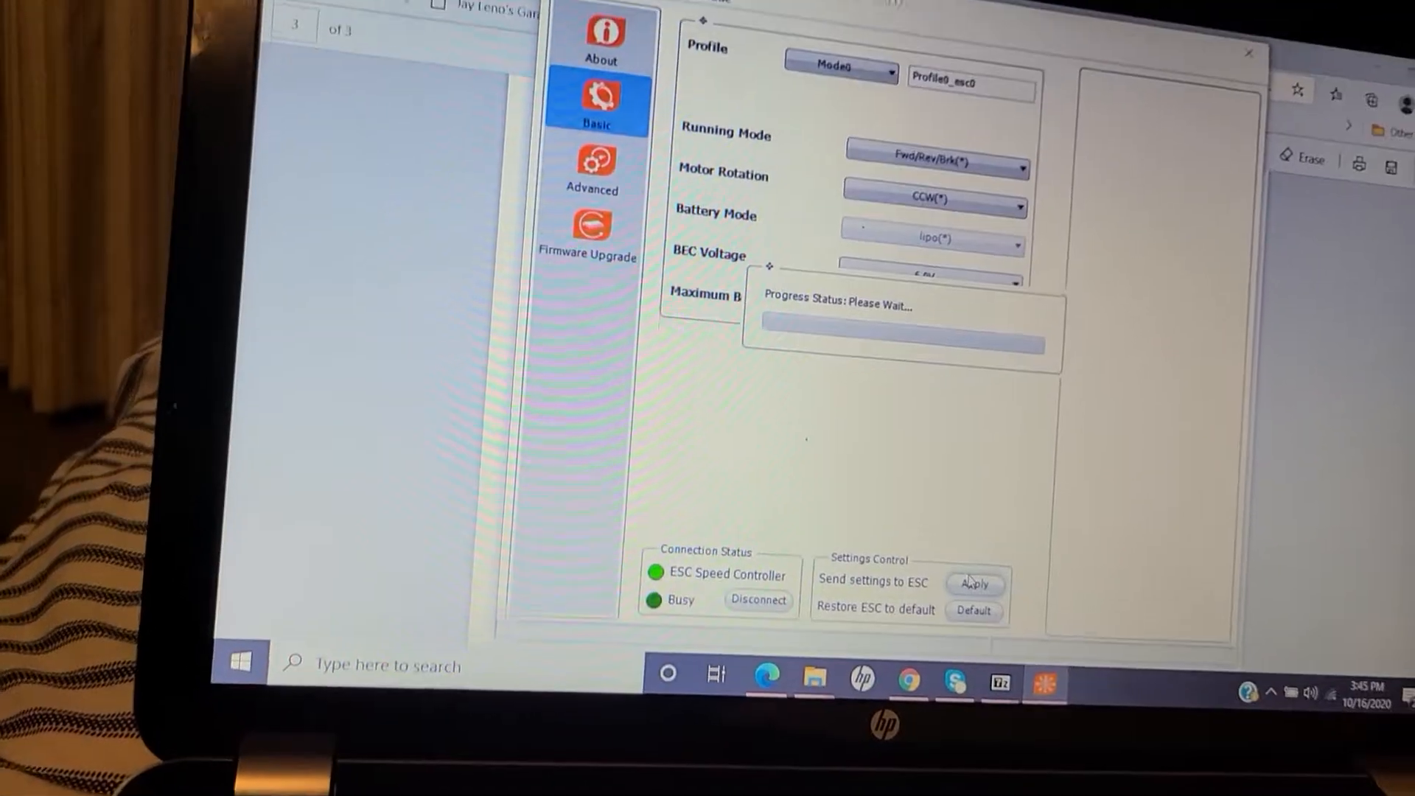
pyautogui.click(974, 584)
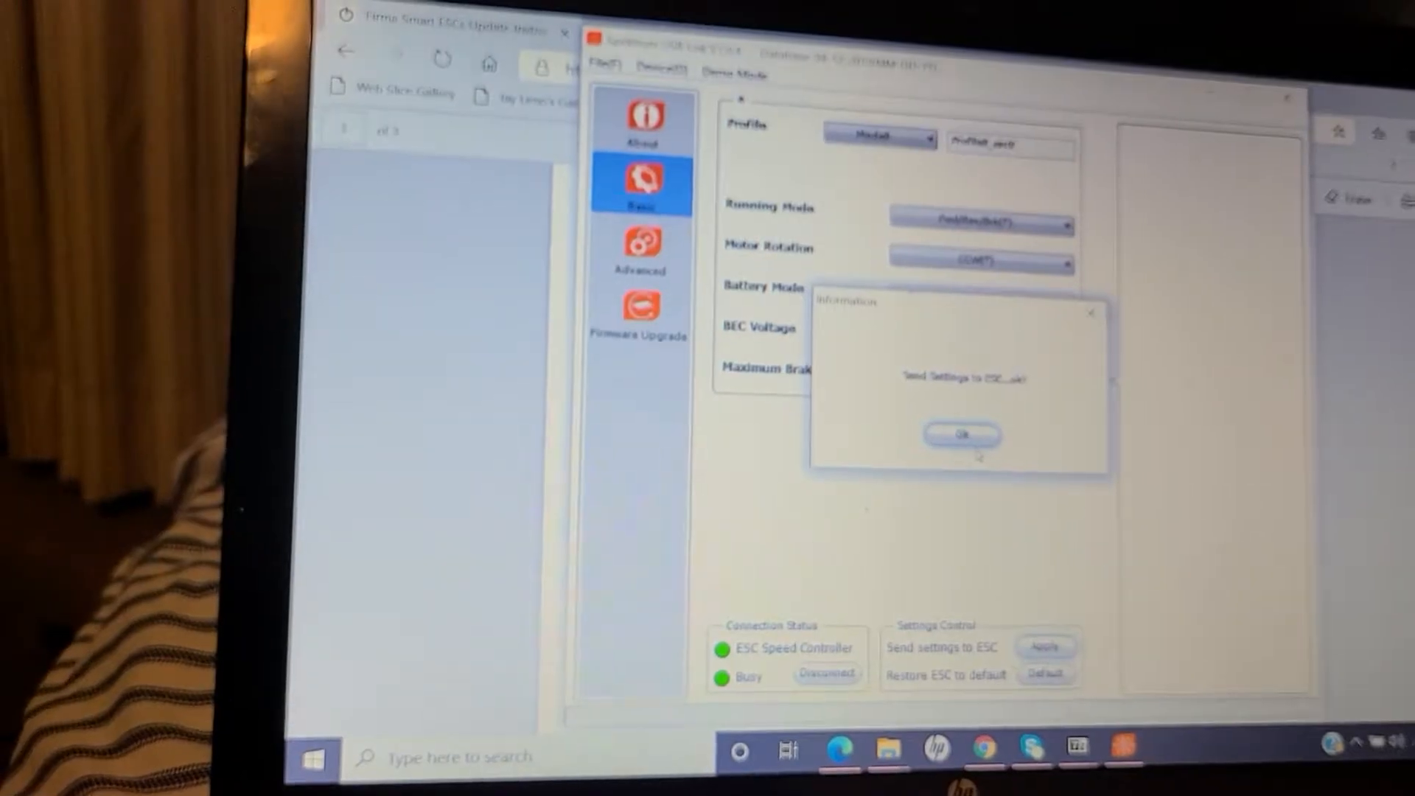
pyautogui.click(961, 436)
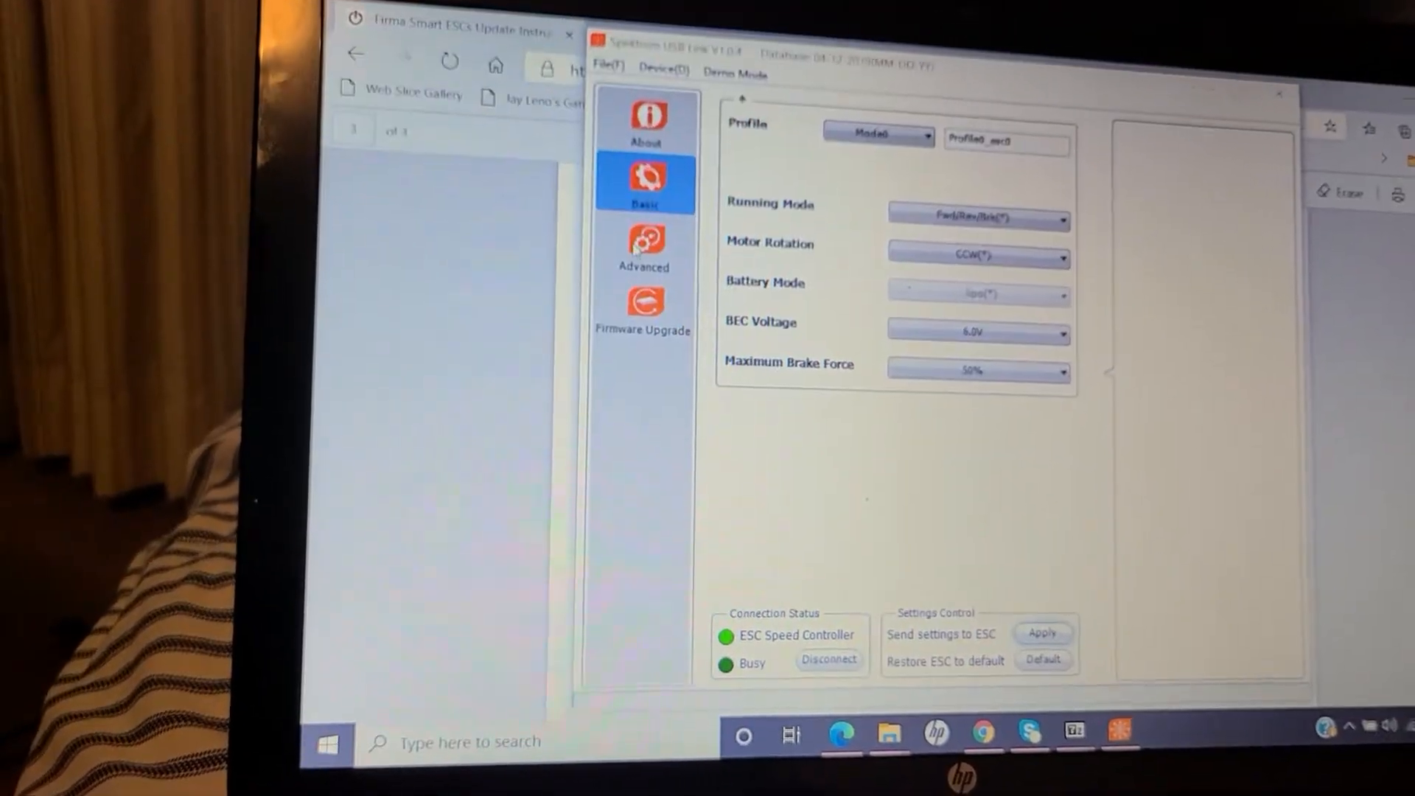
pyautogui.click(646, 247)
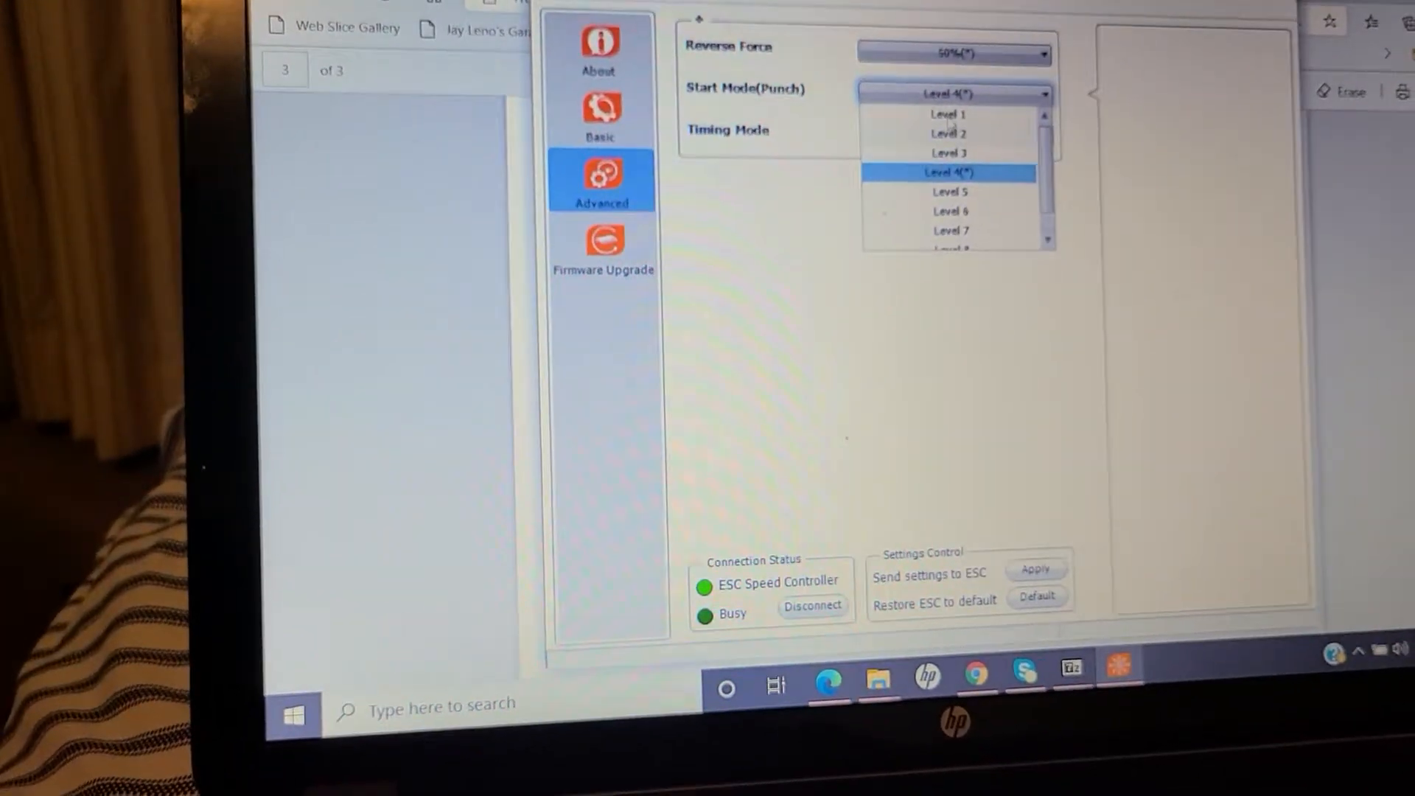
# - Set punch to Level 5 and reverse force to 25%, then apply the advanced settings to the ESC
pyautogui.click(951, 191)
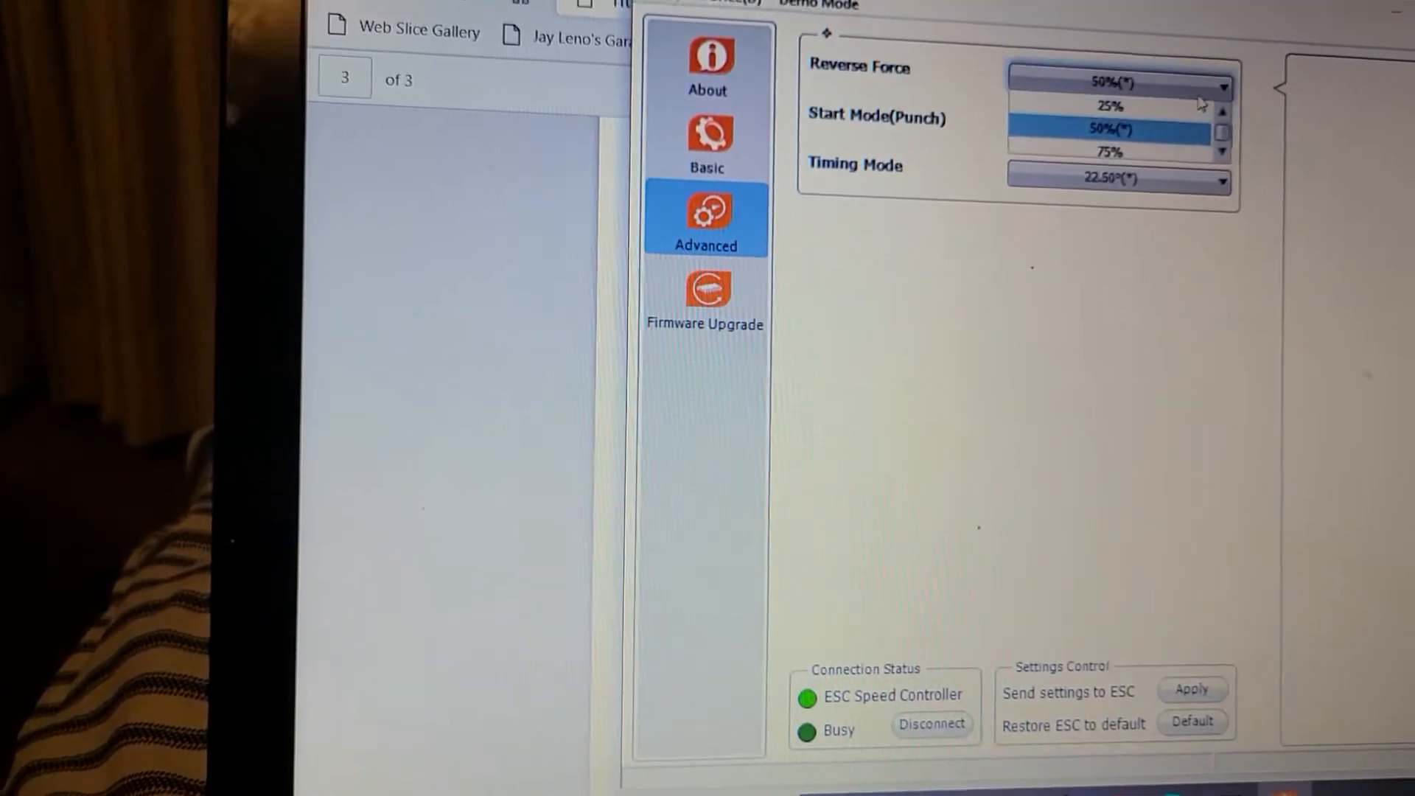
pyautogui.click(1111, 106)
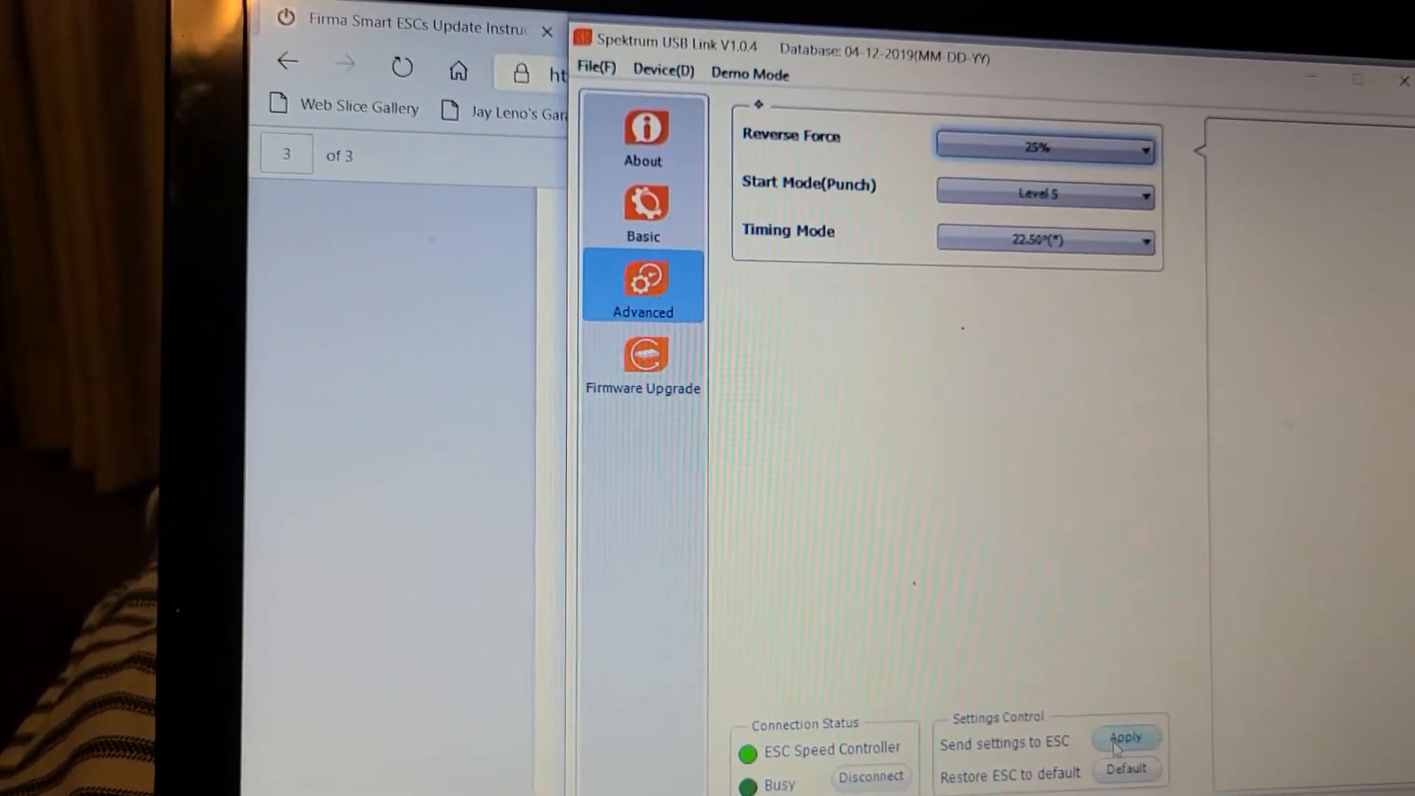
pyautogui.click(1124, 737)
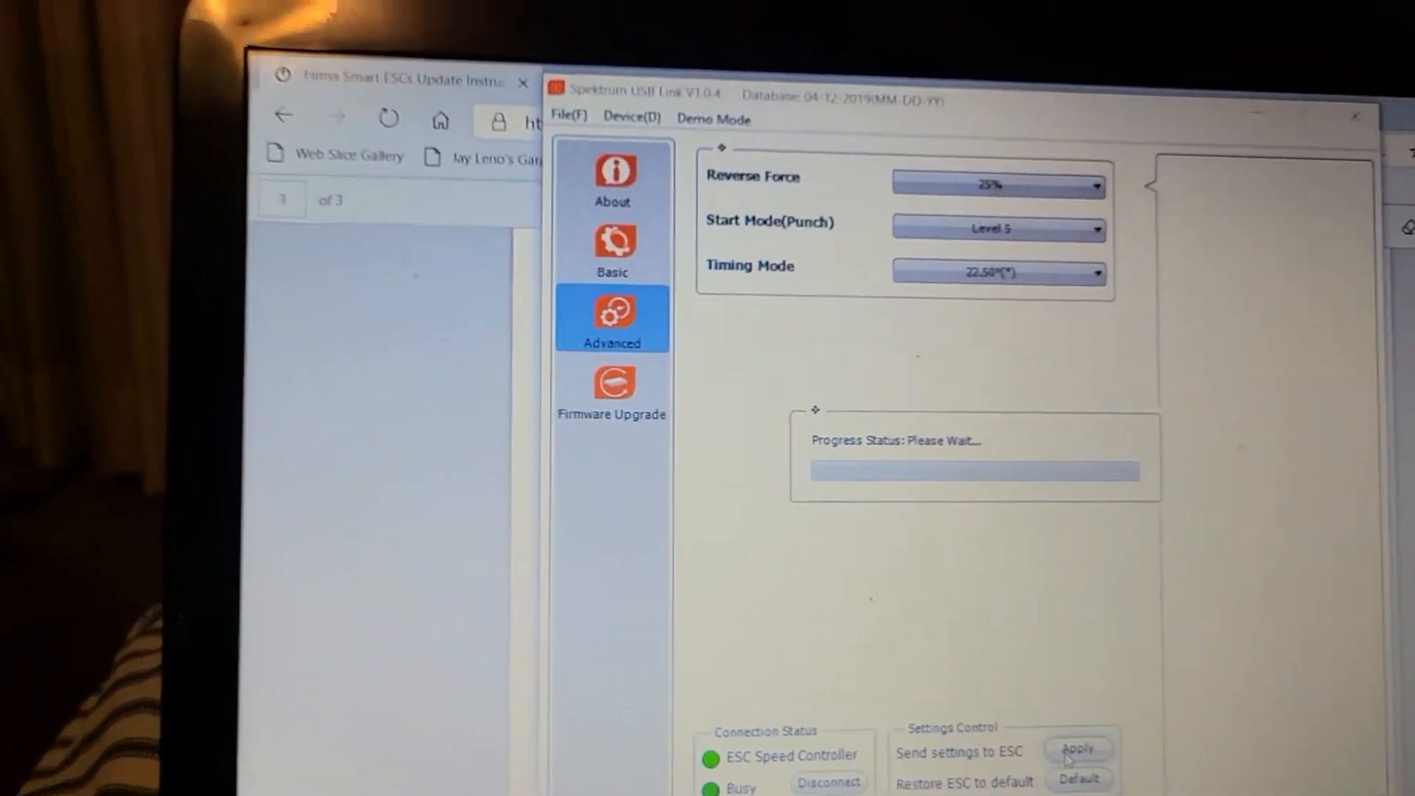
pyautogui.click(1076, 749)
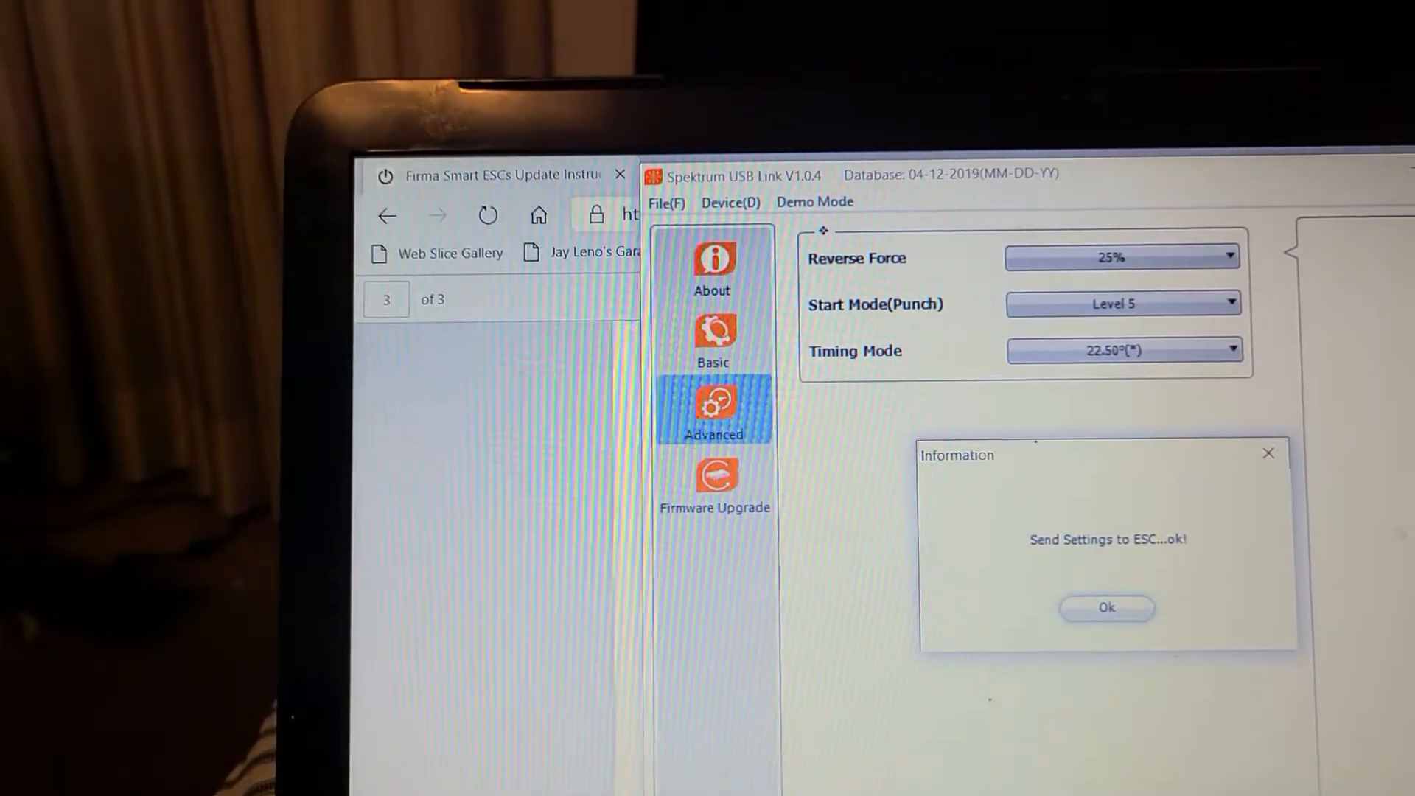